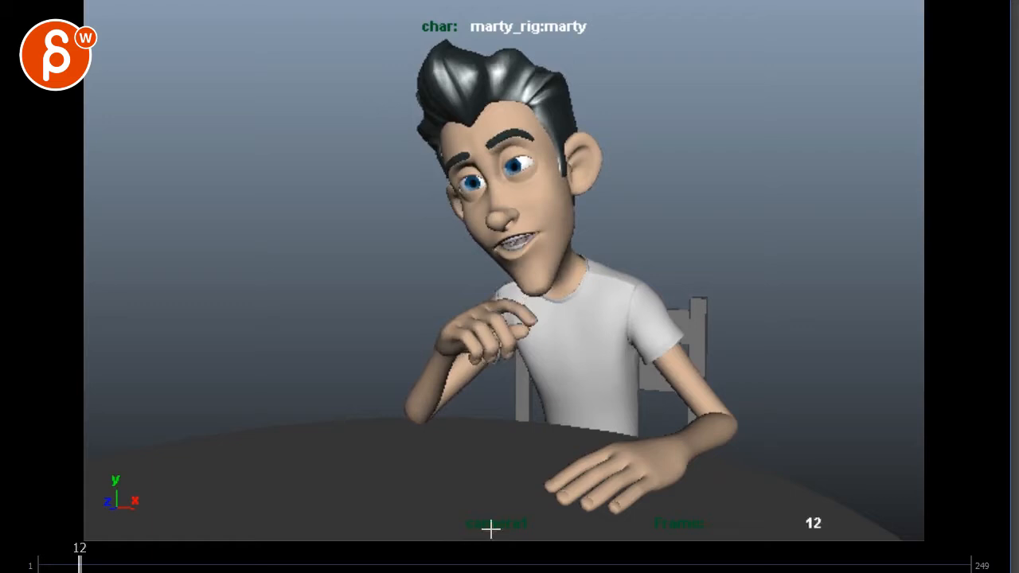
- Scrub through the shot to review the arm gesture and settle on frame 58
drag(79, 563, 255, 563)
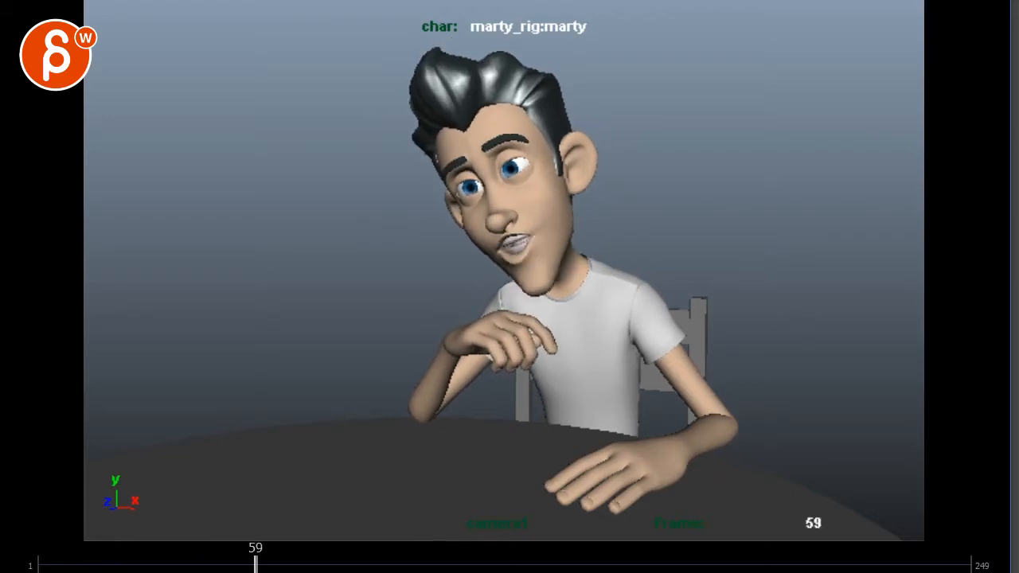
drag(255, 564, 427, 564)
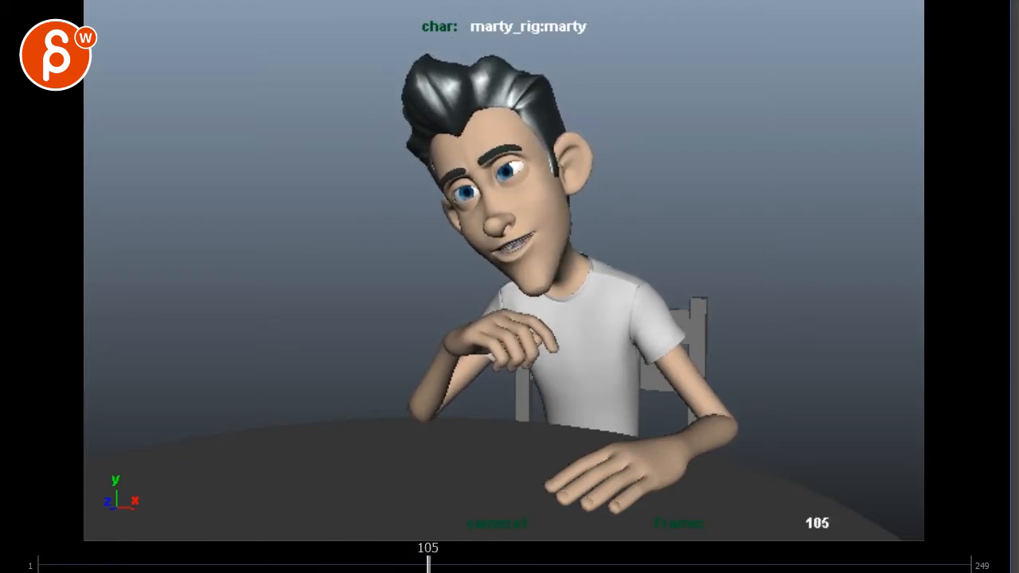
drag(428, 563, 602, 564)
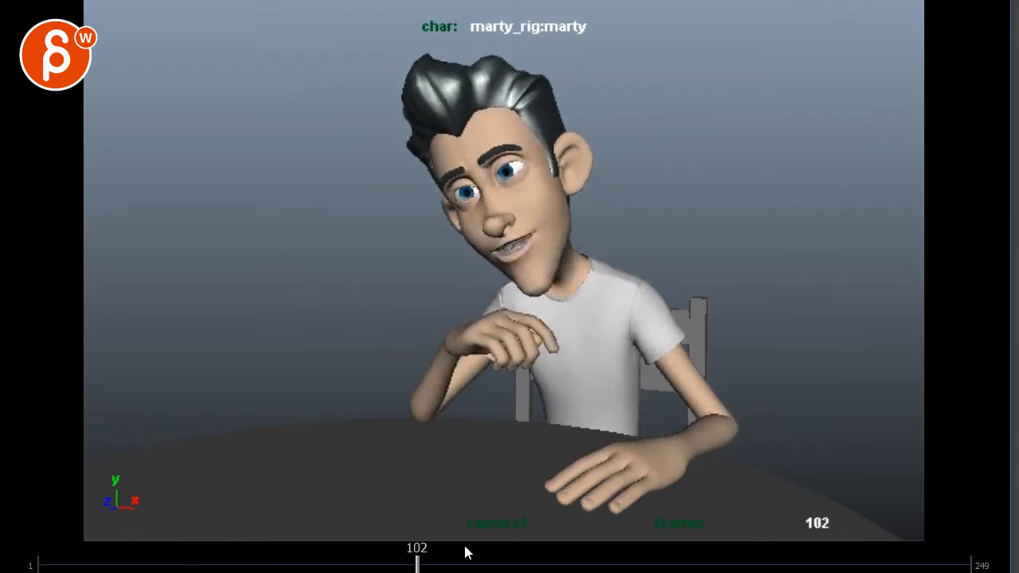
drag(417, 565, 589, 565)
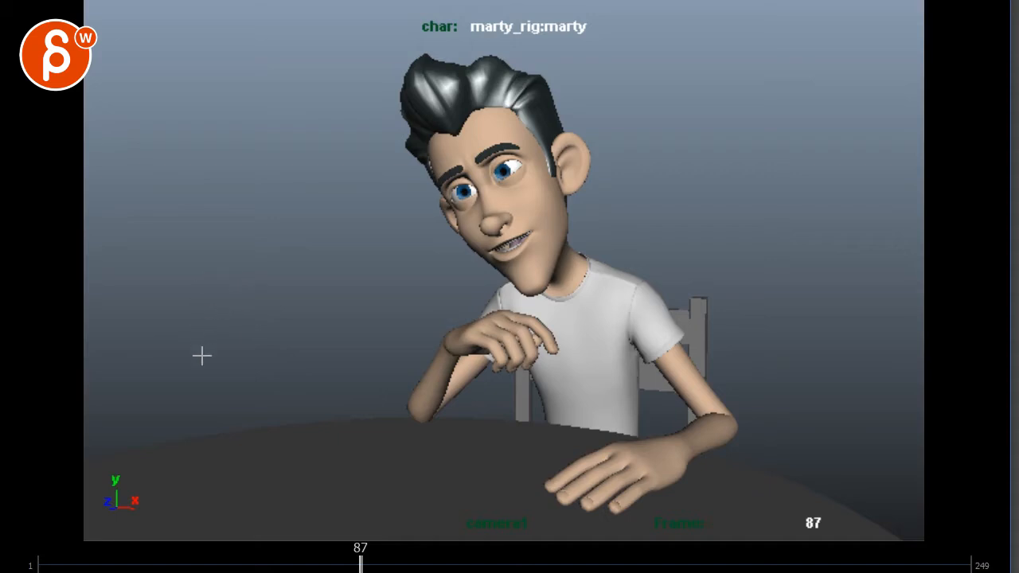
mouse_move(287, 293)
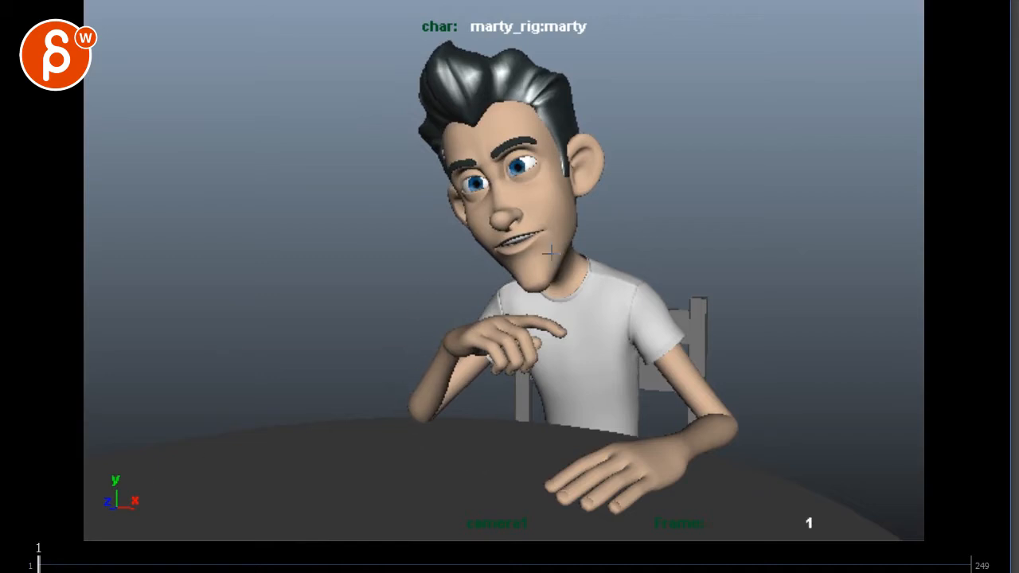
mouse_move(681, 181)
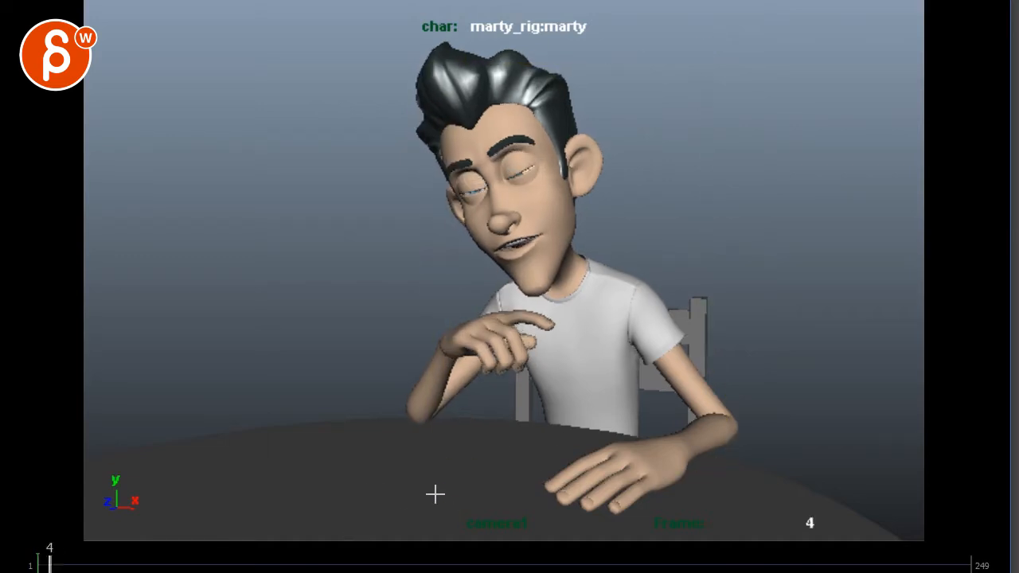
drag(49, 562, 207, 562)
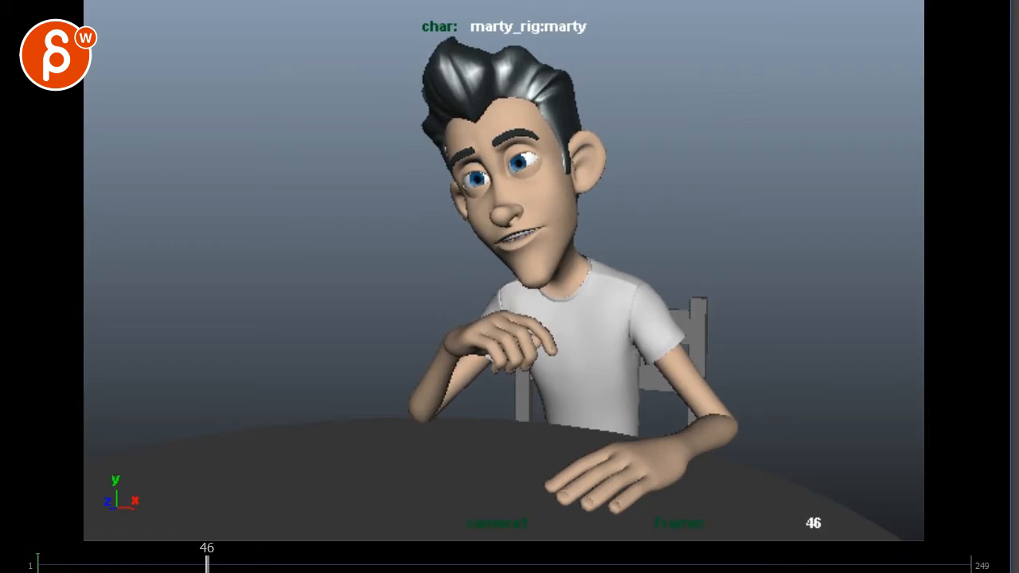
mouse_move(347, 301)
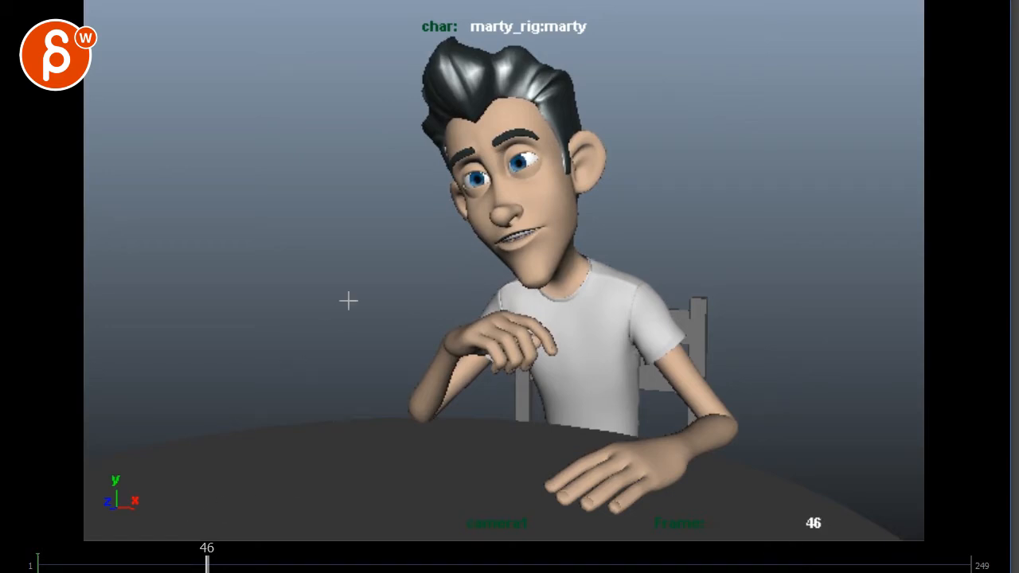
drag(207, 564, 368, 564)
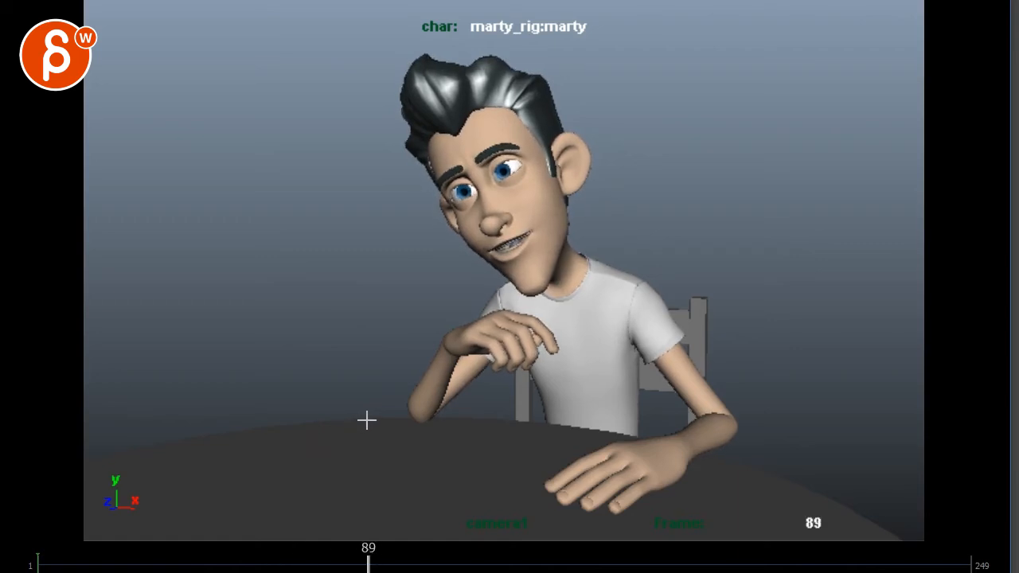
drag(369, 564, 544, 564)
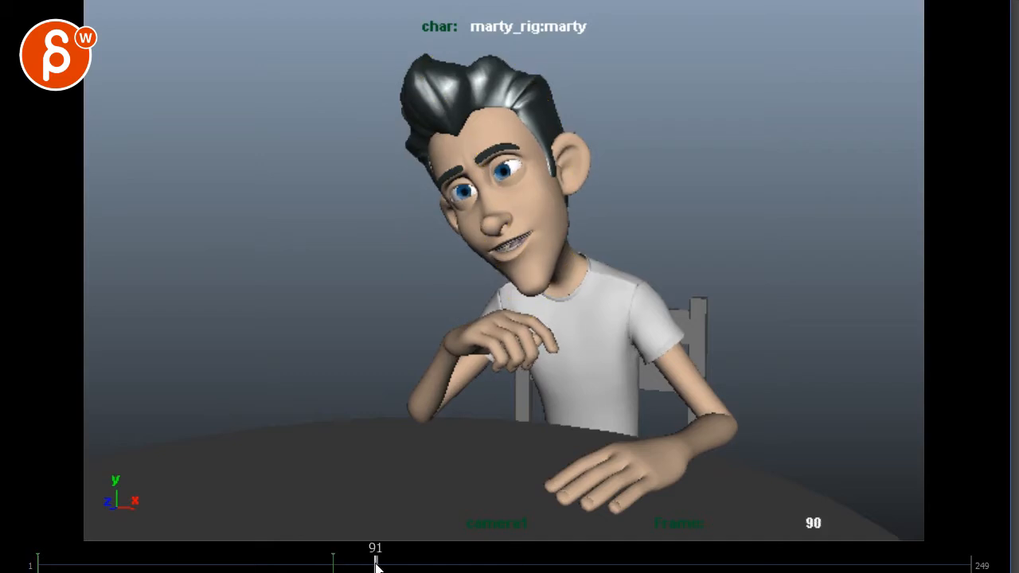
drag(376, 560, 540, 561)
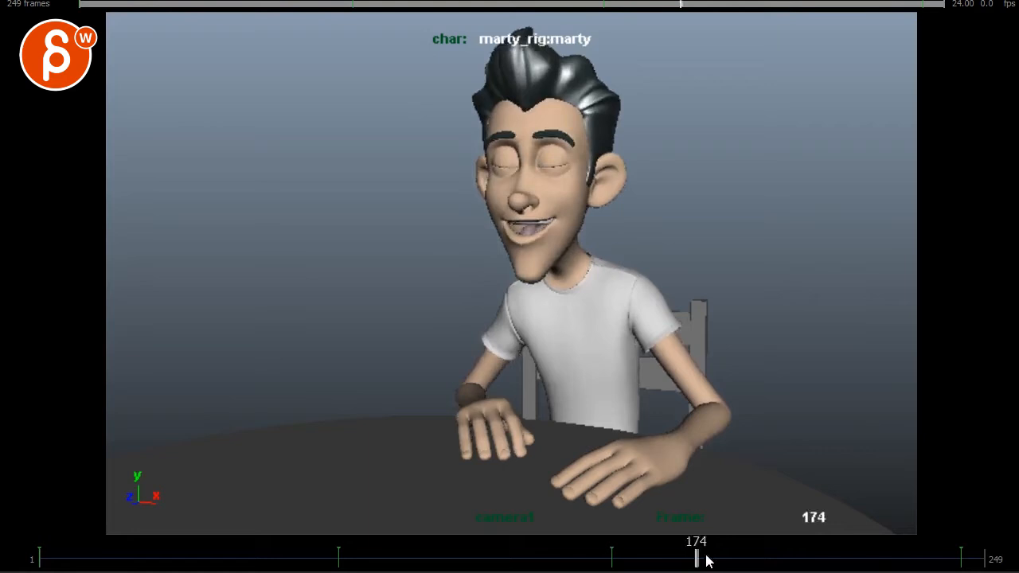
drag(699, 557, 438, 557)
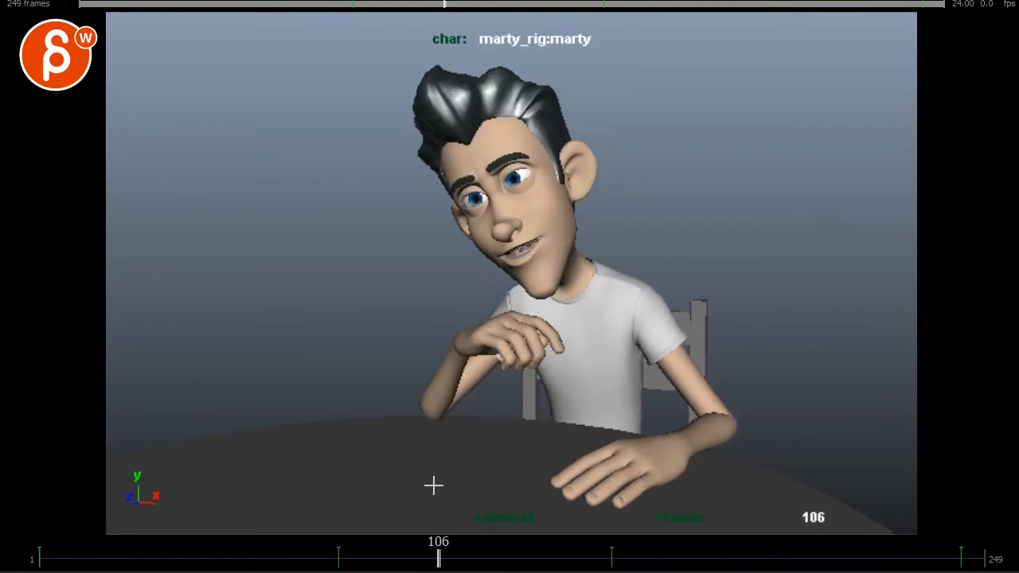
mouse_move(321, 524)
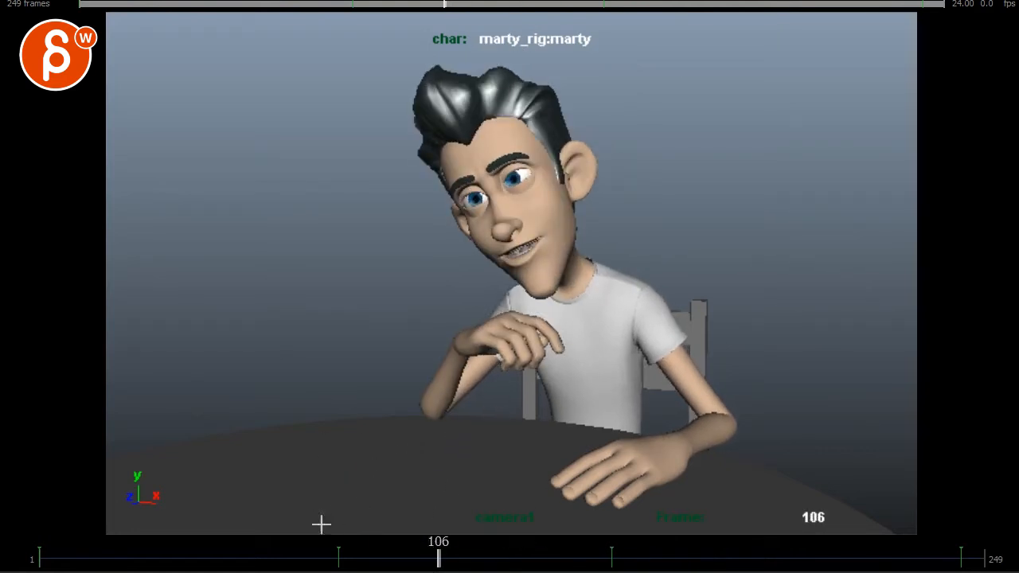
drag(439, 557, 277, 557)
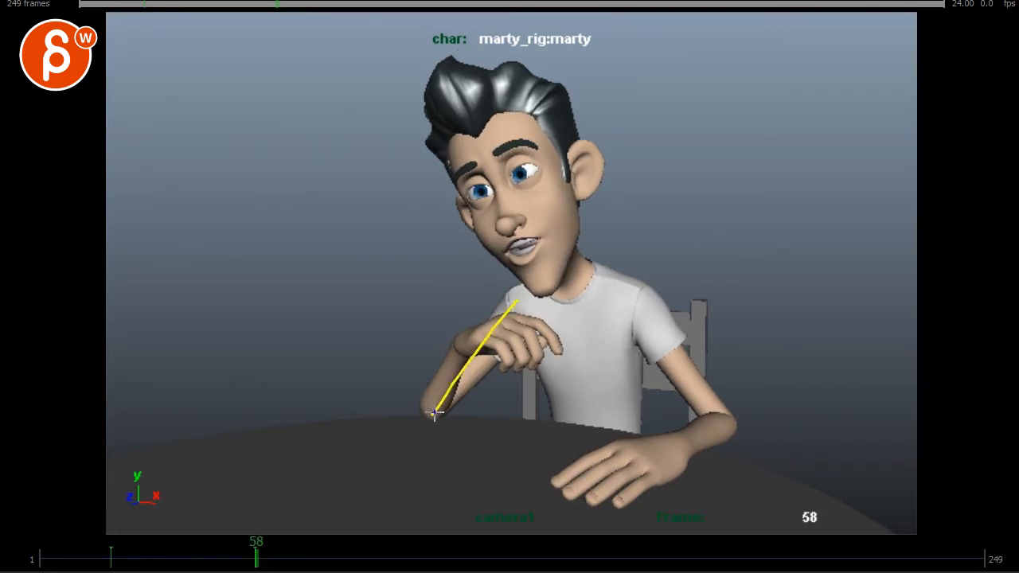
- Sketch yellow reworked arm and hand lines over the character at frame 58
drag(433, 414, 382, 334)
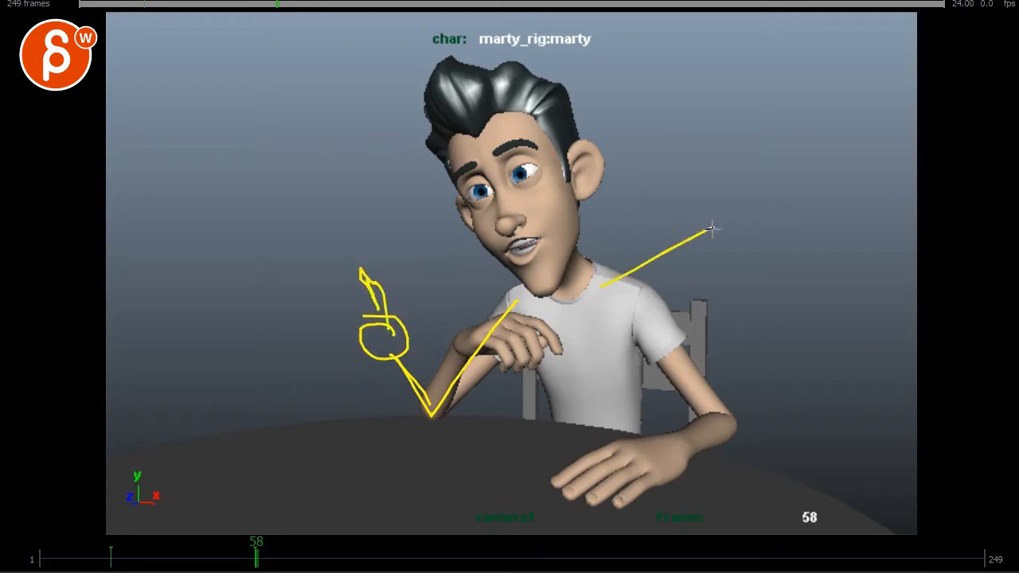
drag(708, 231, 751, 446)
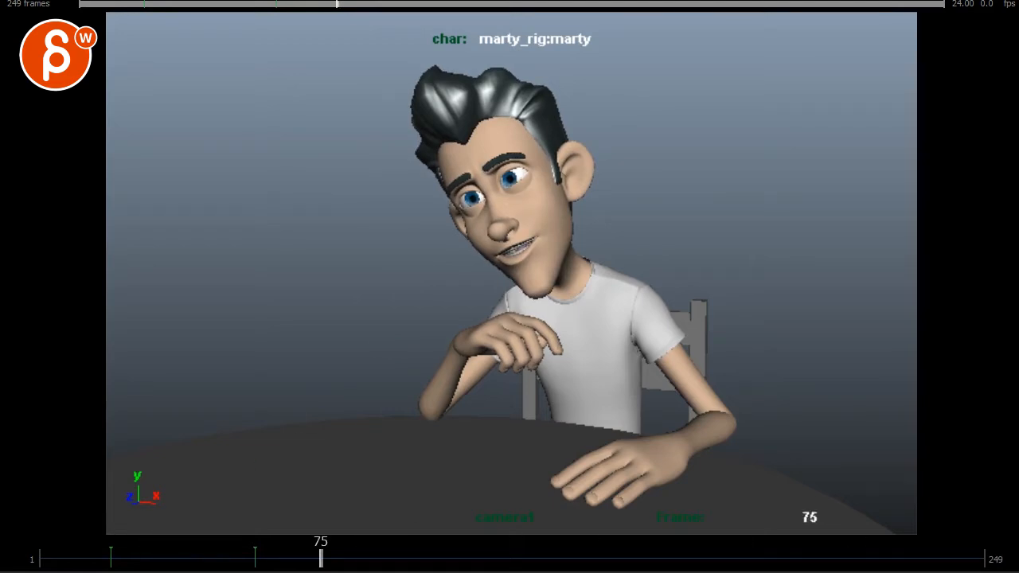
- Advance to frame 154 and add a yellow swirl and red draw-over strokes
drag(321, 557, 477, 557)
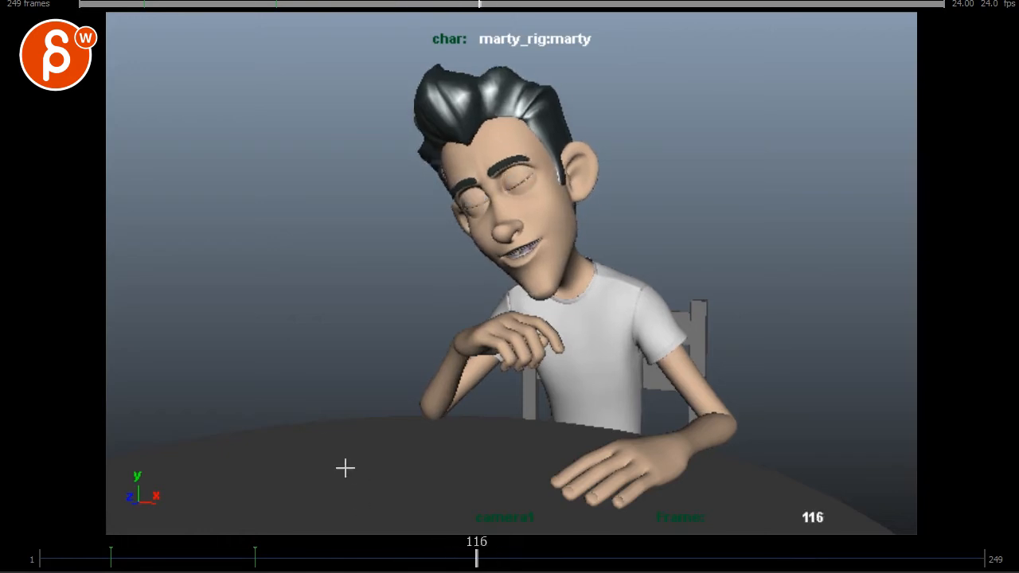
drag(478, 559, 538, 558)
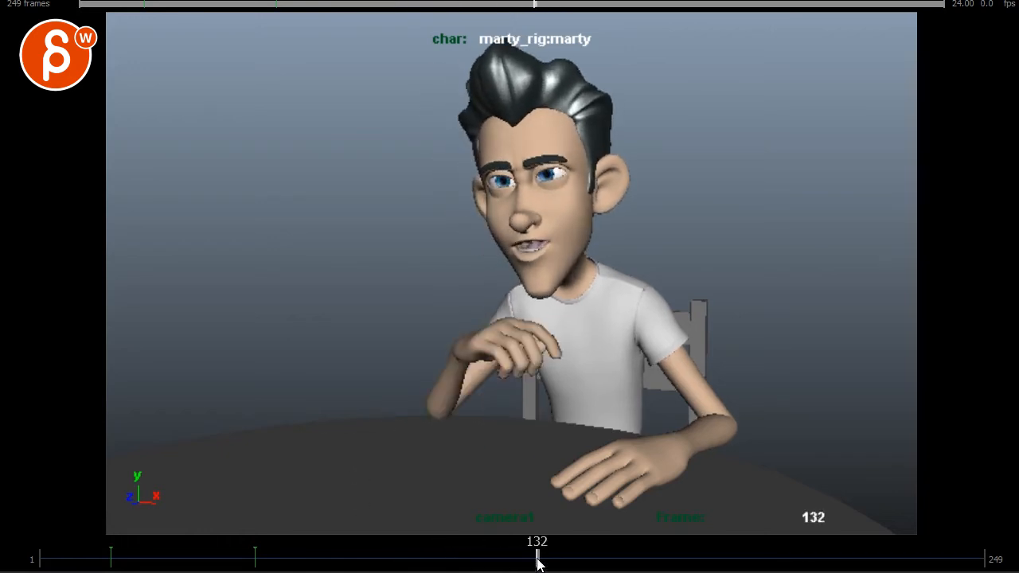
drag(538, 560, 621, 561)
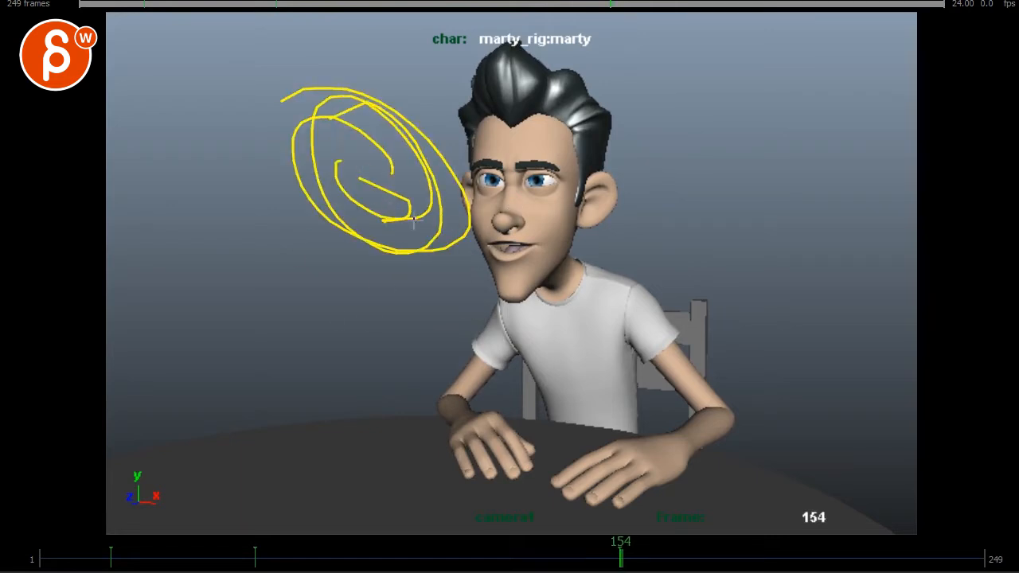
drag(461, 278, 581, 395)
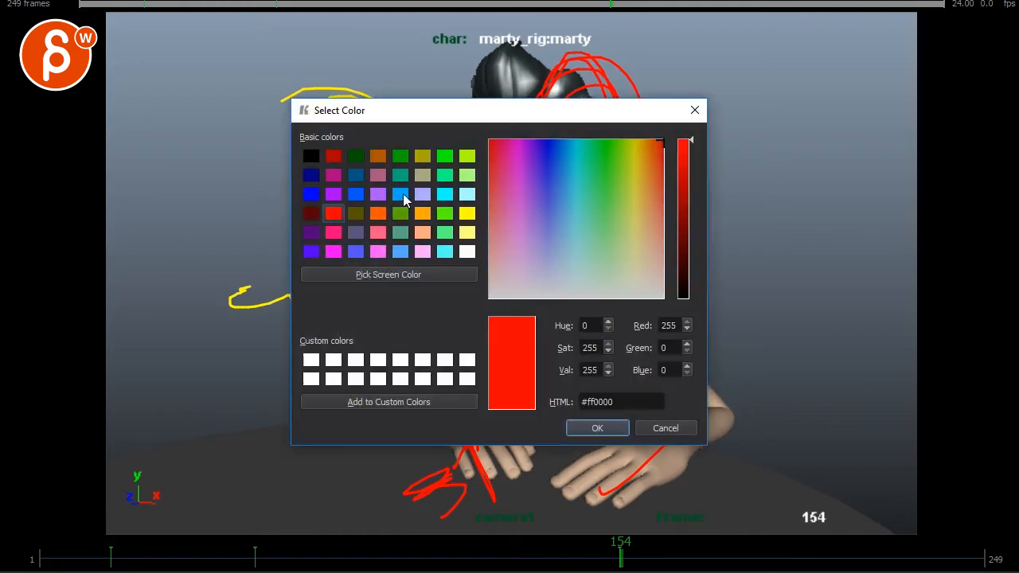
- Sketch blue arm, hand, head and shoulder poses at frame 154, then scribble everything out in white
click(665, 426)
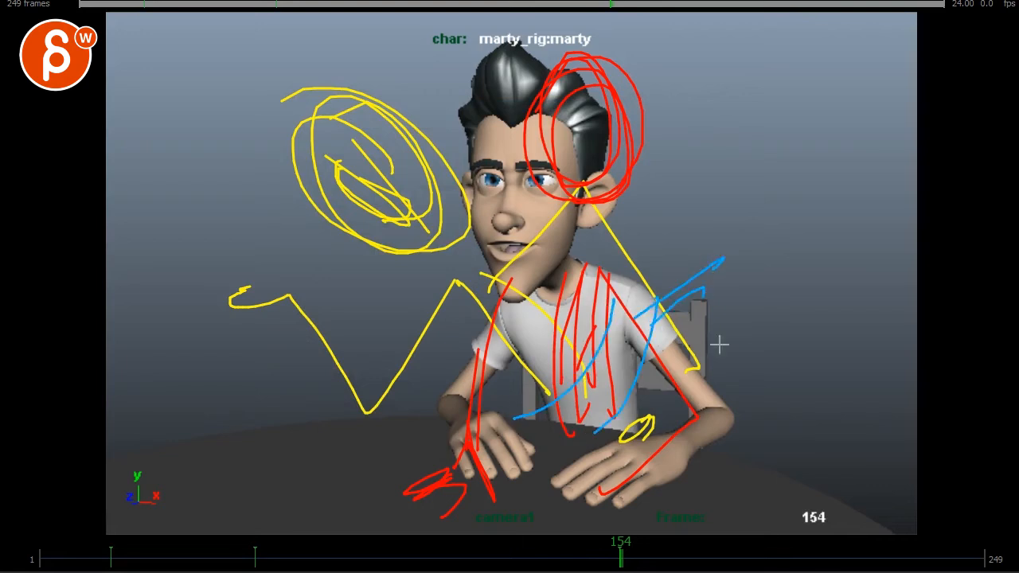
drag(713, 255, 752, 414)
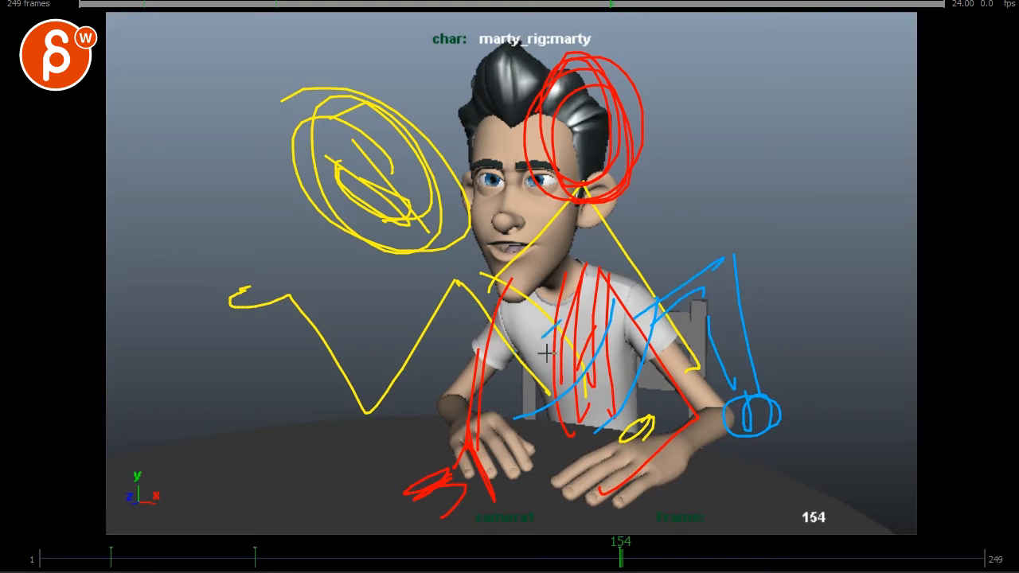
drag(545, 350, 321, 430)
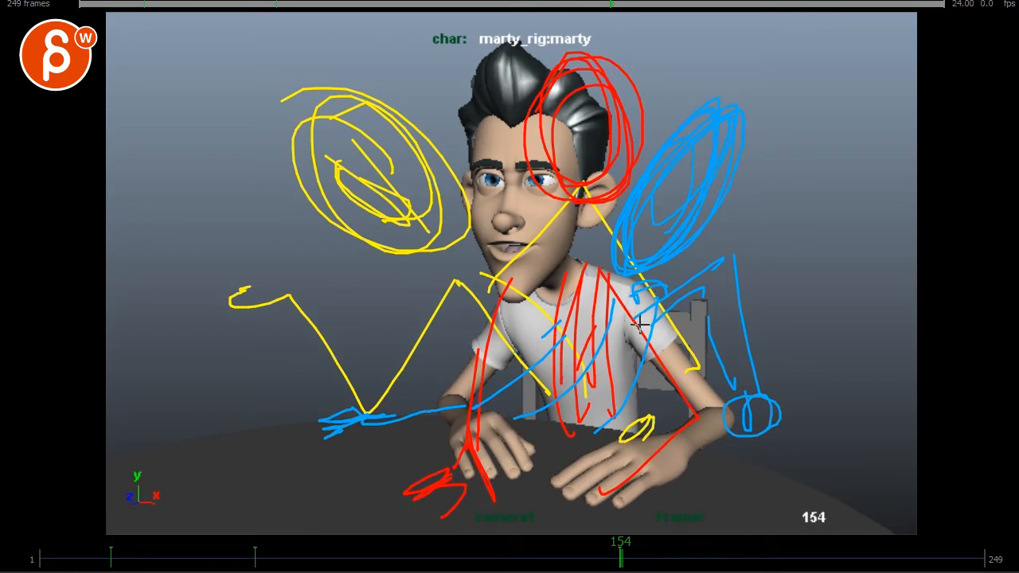
mouse_move(669, 388)
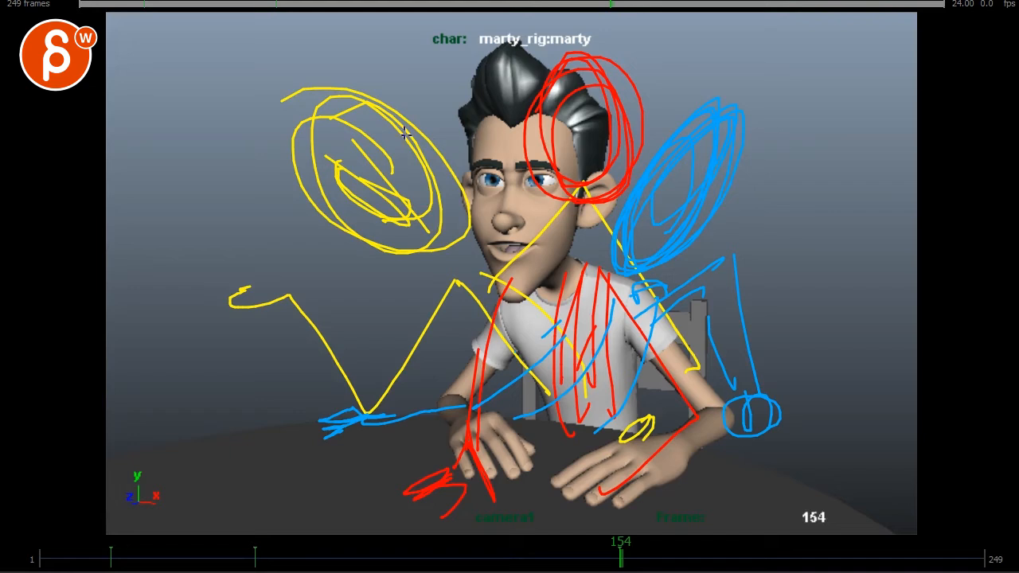
mouse_move(481, 303)
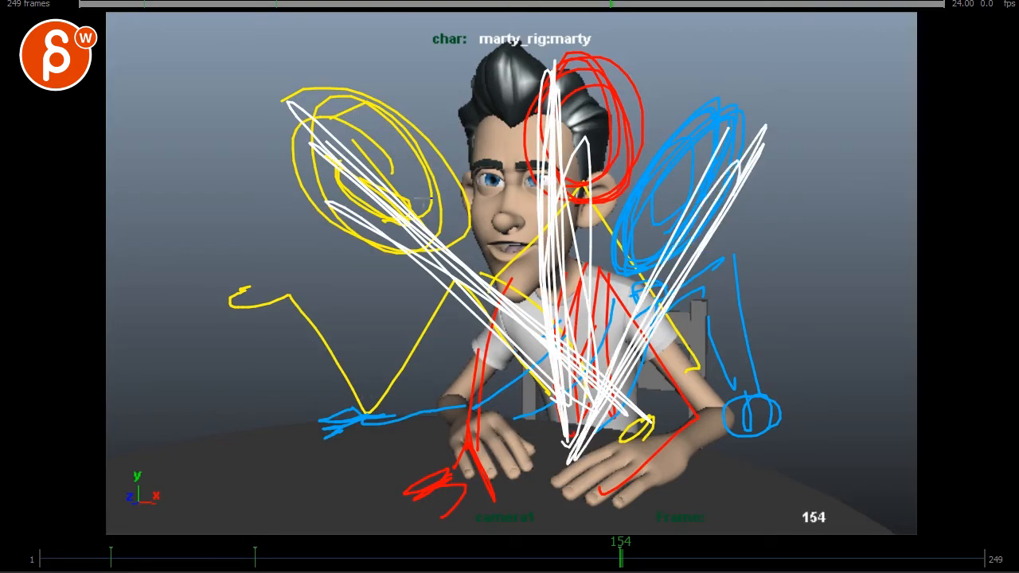
drag(156, 194, 720, 67)
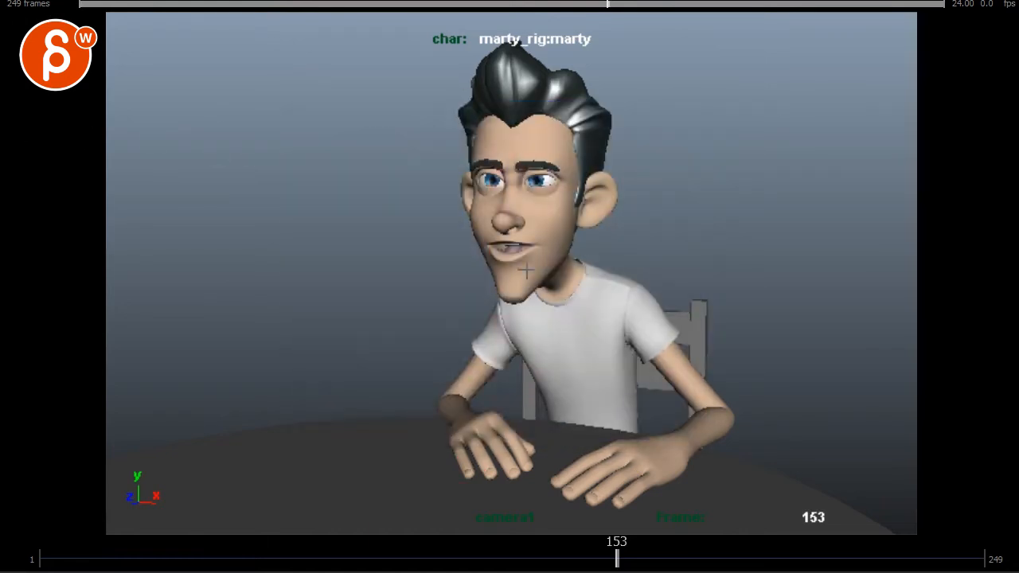
- Clear the old sketches and circle Marty's tilted head in red at frame 84
drag(375, 236, 581, 406)
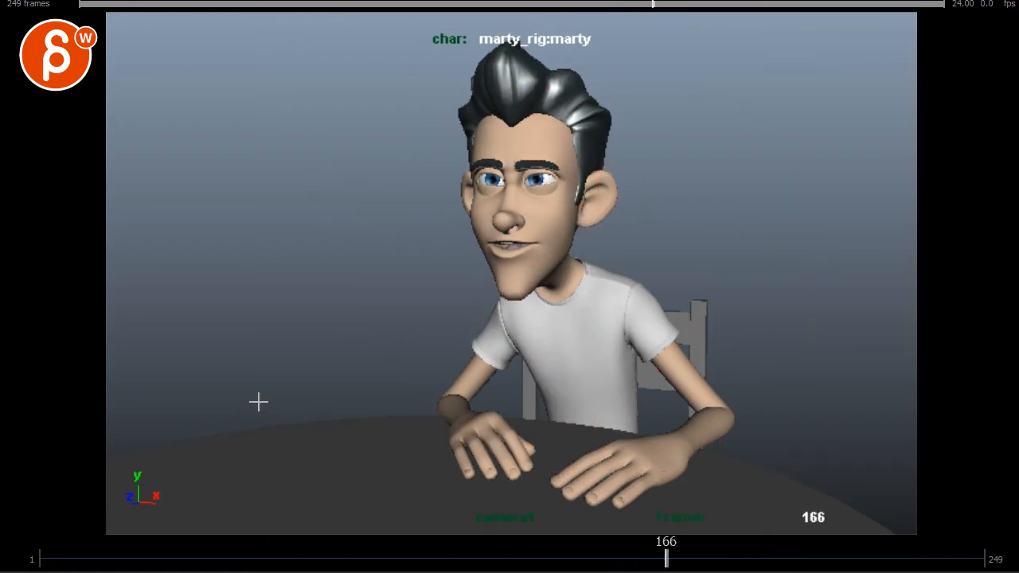
drag(666, 560, 121, 560)
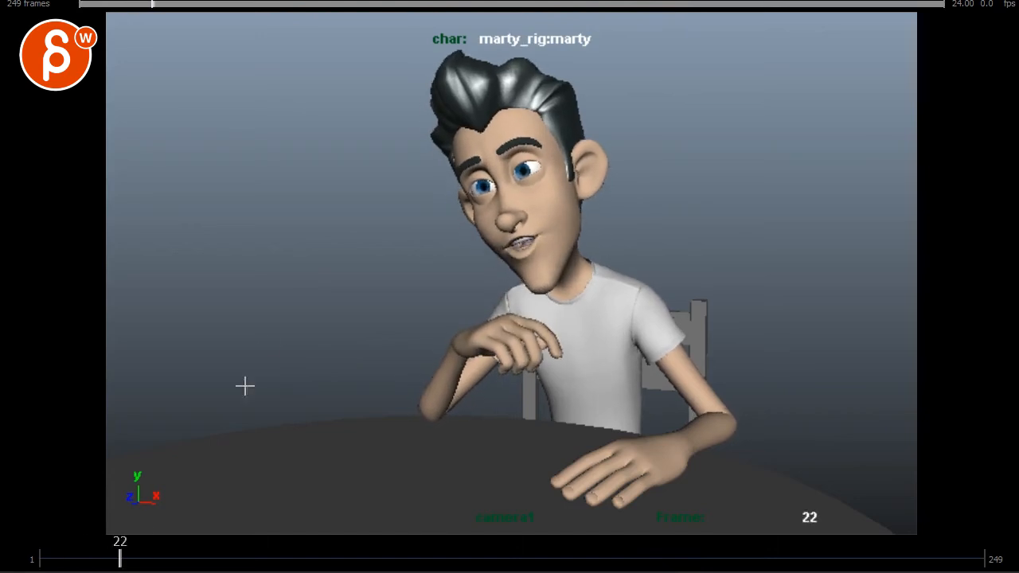
drag(121, 557, 198, 557)
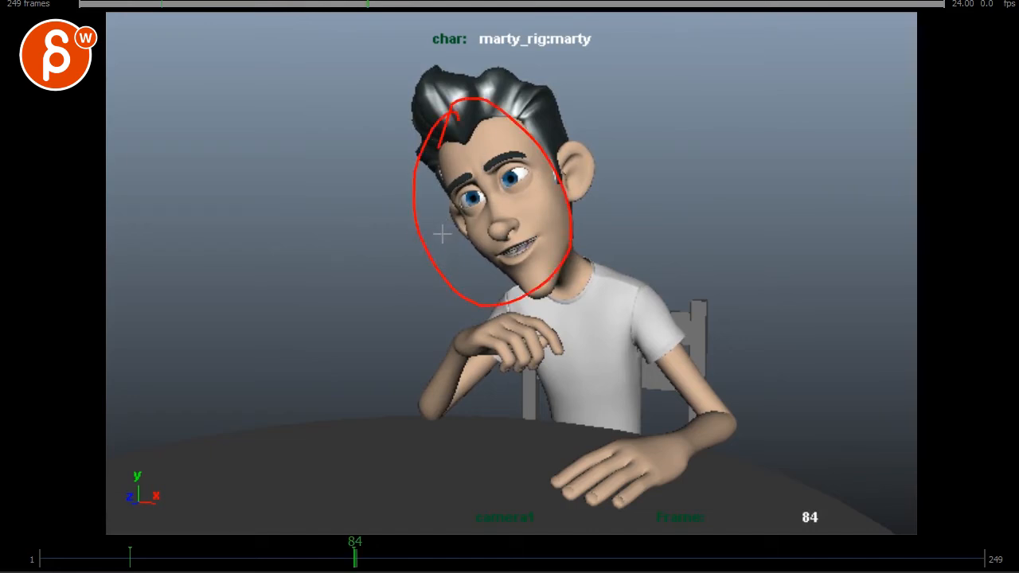
mouse_move(437, 222)
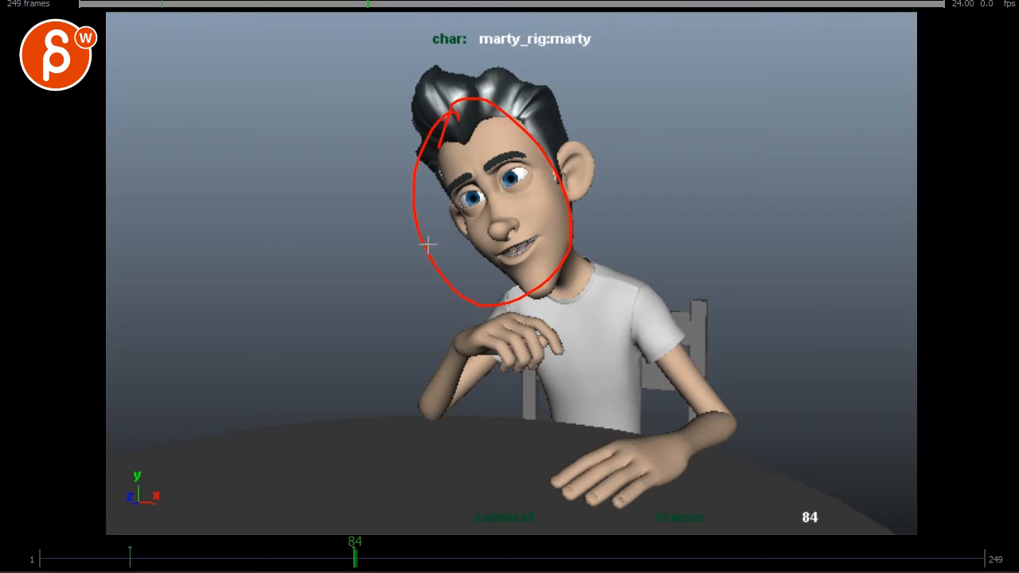
mouse_move(458, 248)
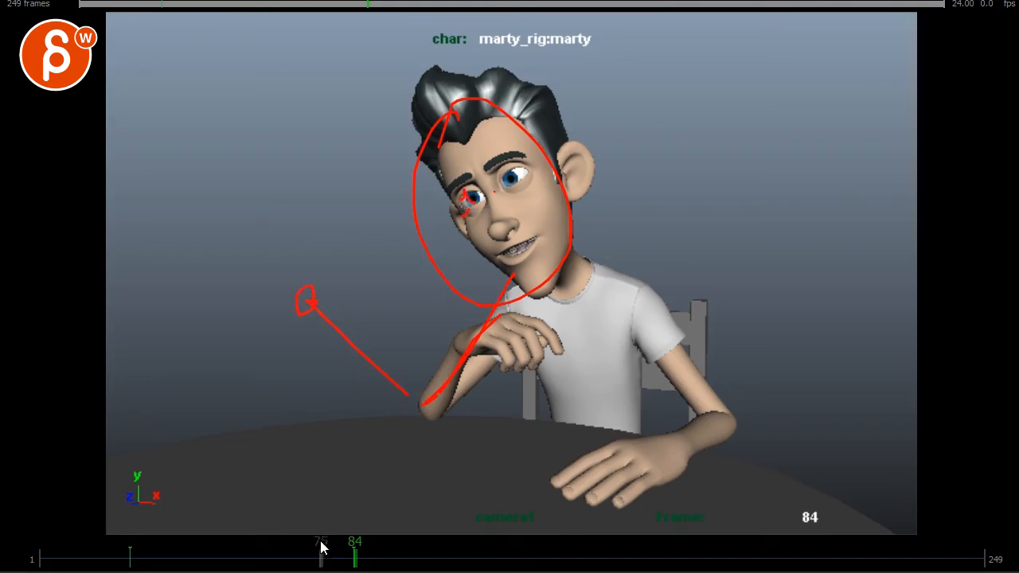
- Move to frame 159 and draw red head, spine and arm posture lines
click(510, 557)
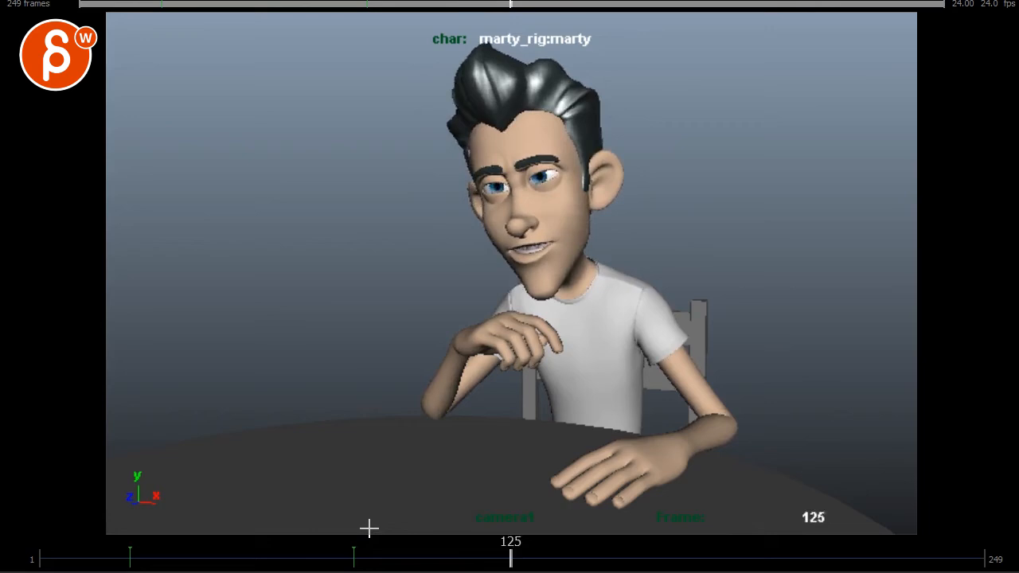
drag(510, 554, 640, 554)
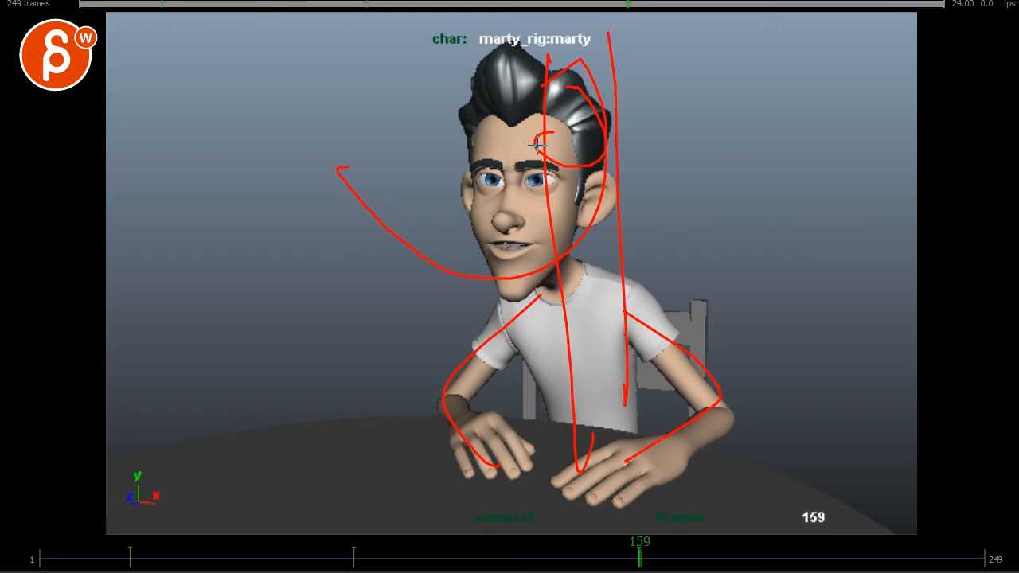
mouse_move(560, 278)
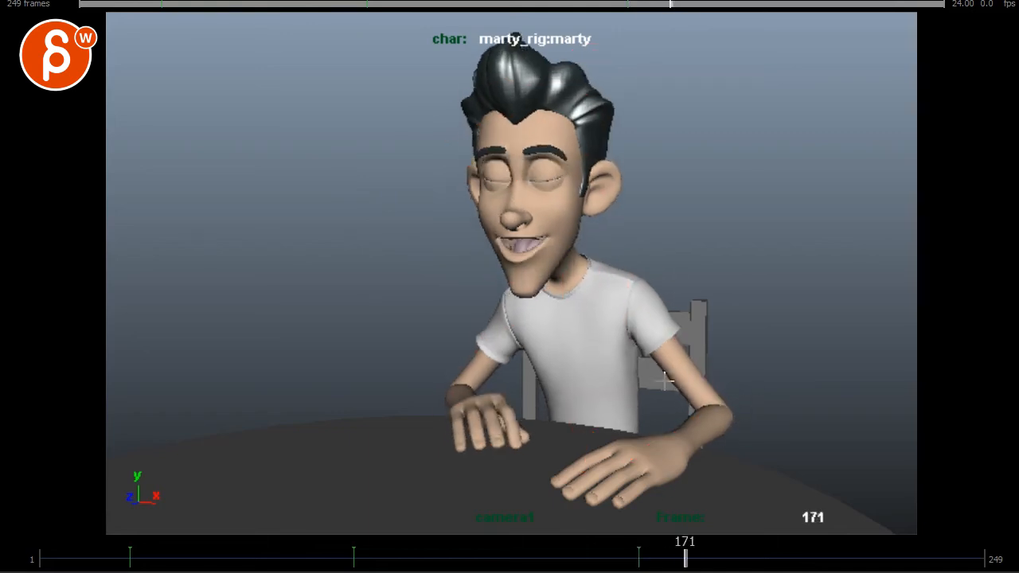
- Play to the end, return to frame 173 and outline Marty's upright torso and arms in red
drag(684, 557, 860, 557)
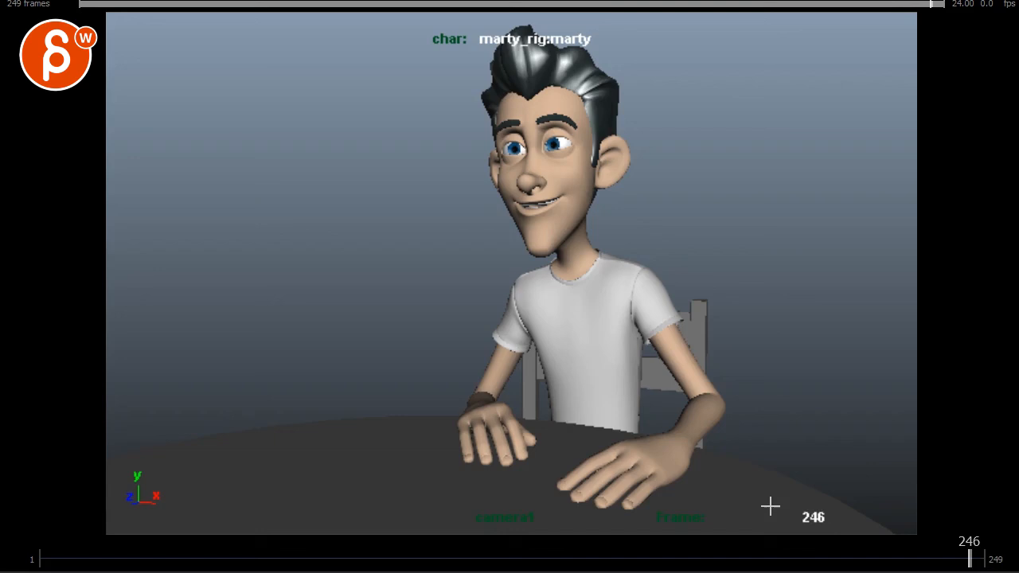
mouse_move(445, 172)
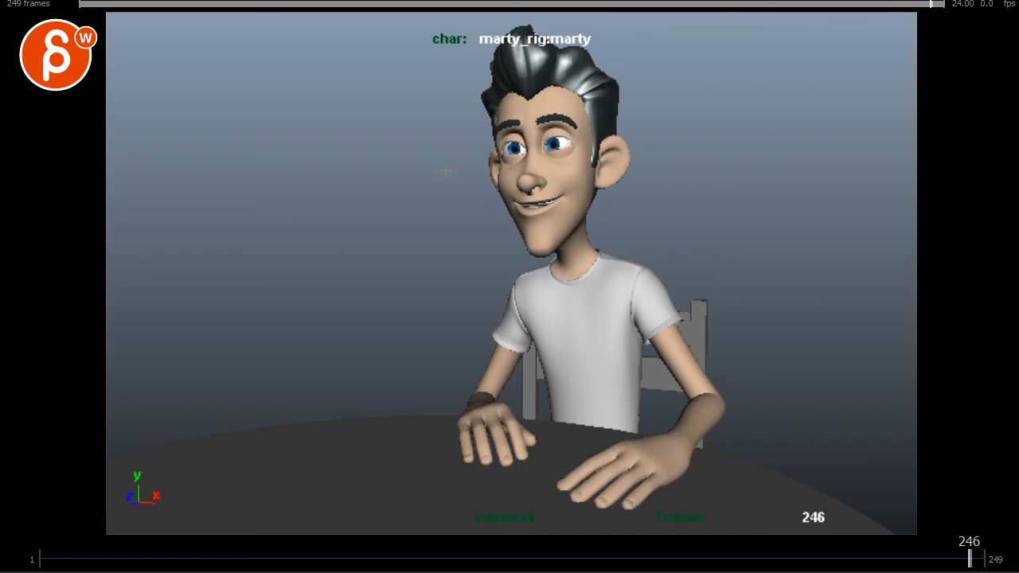
mouse_move(446, 465)
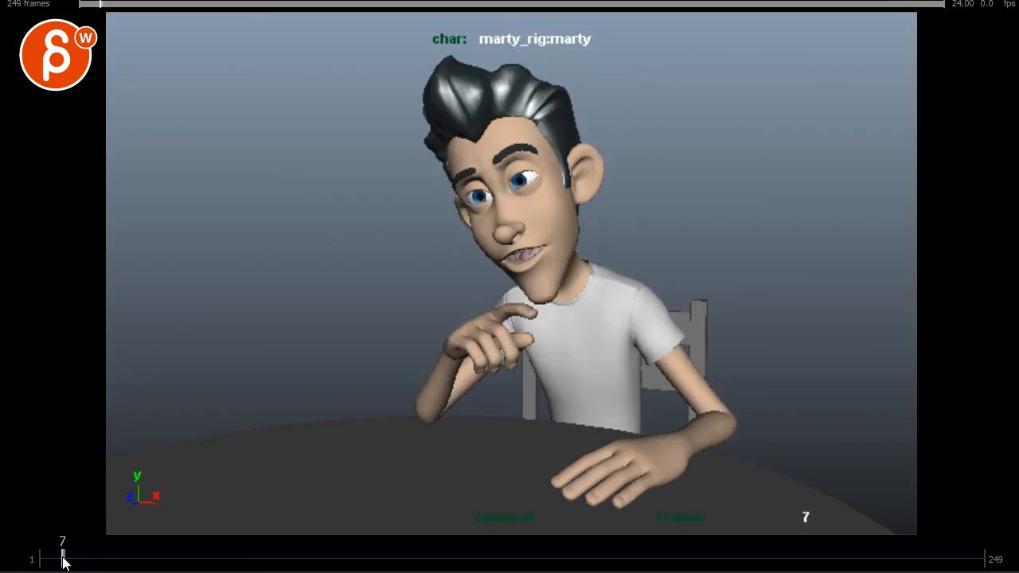
drag(64, 558, 317, 557)
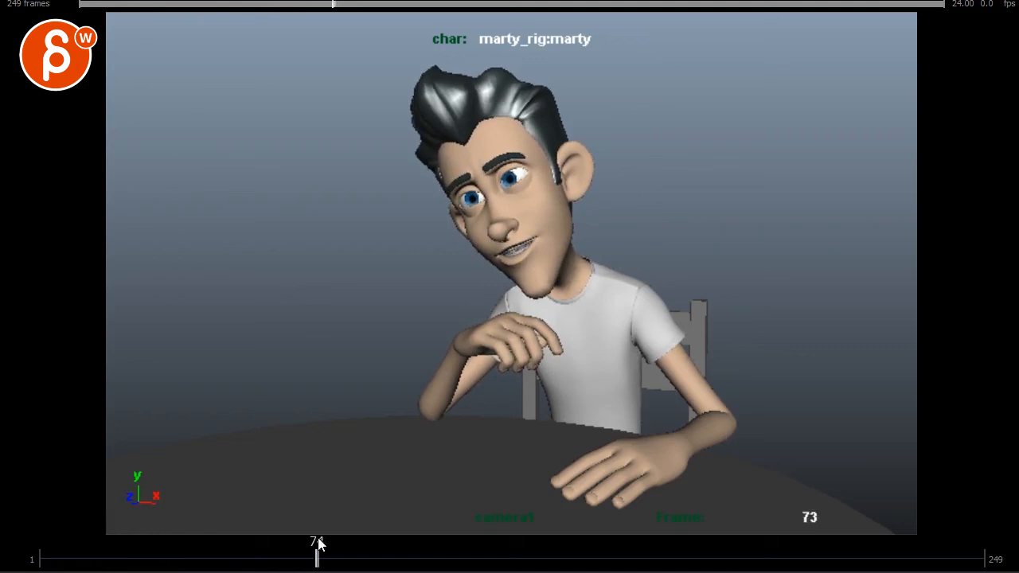
drag(317, 557, 547, 557)
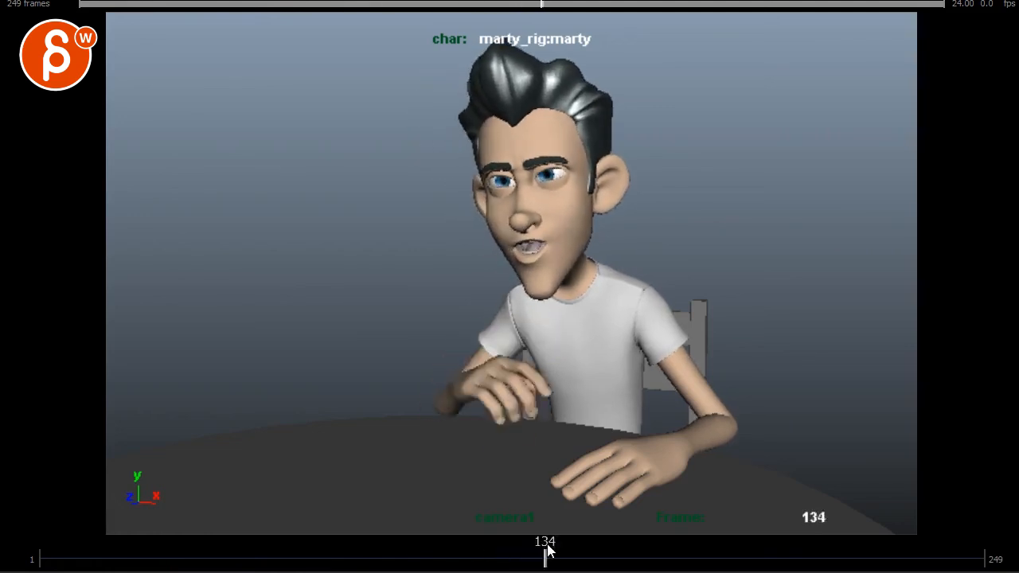
drag(547, 557, 691, 557)
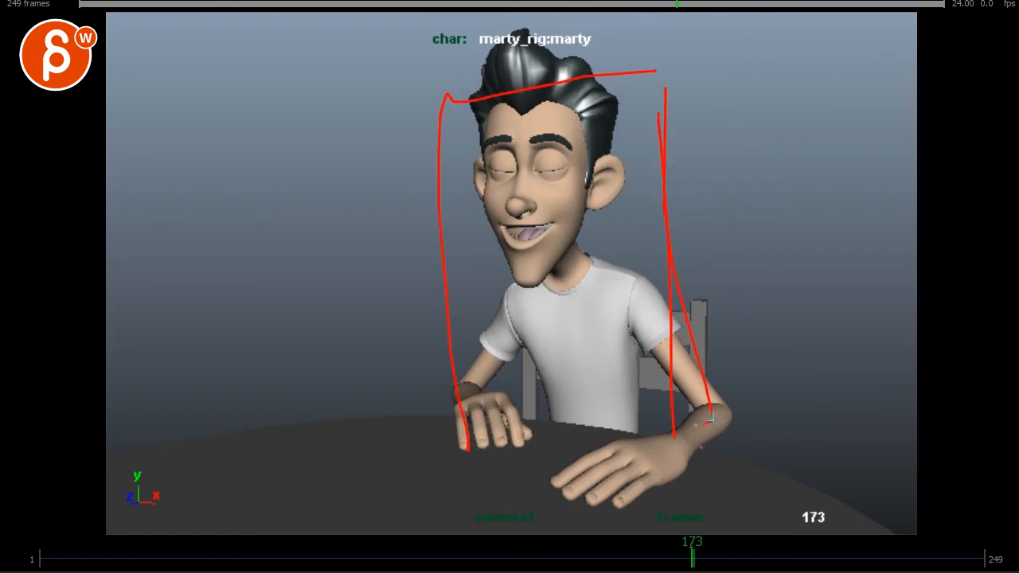
drag(465, 446, 713, 414)
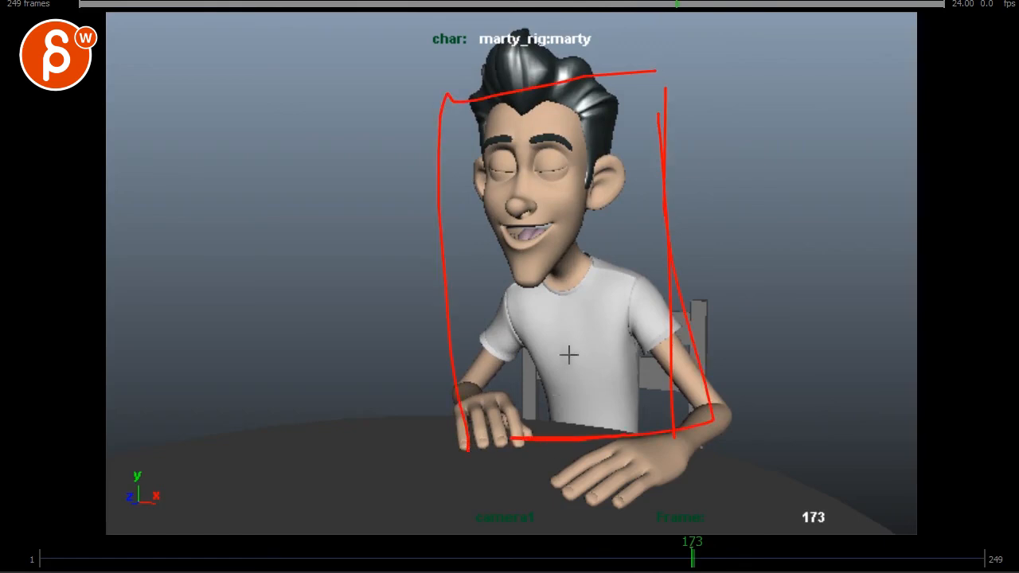